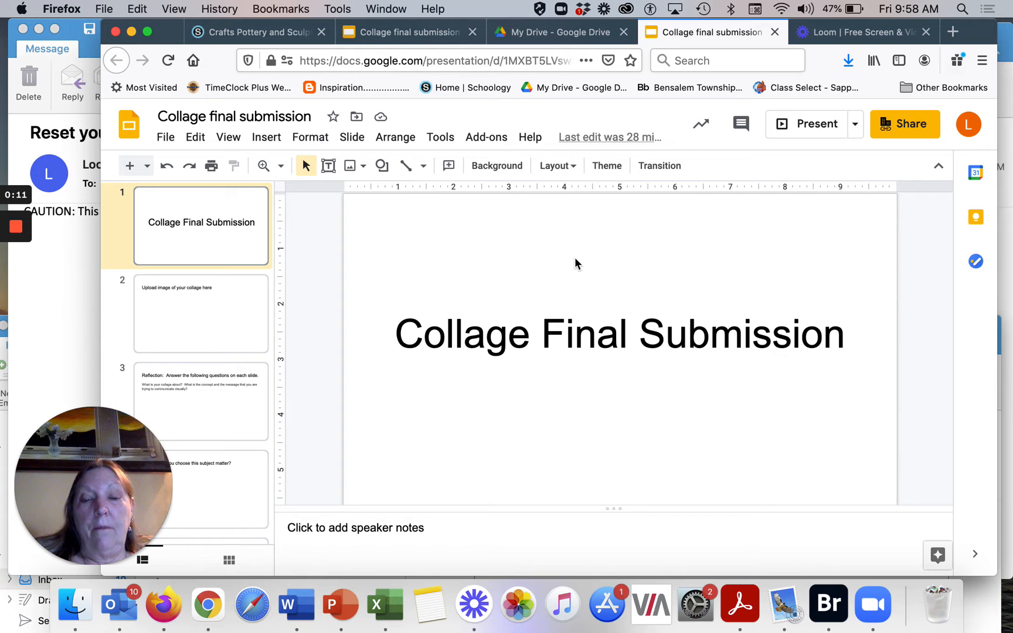
mouse_move(554, 366)
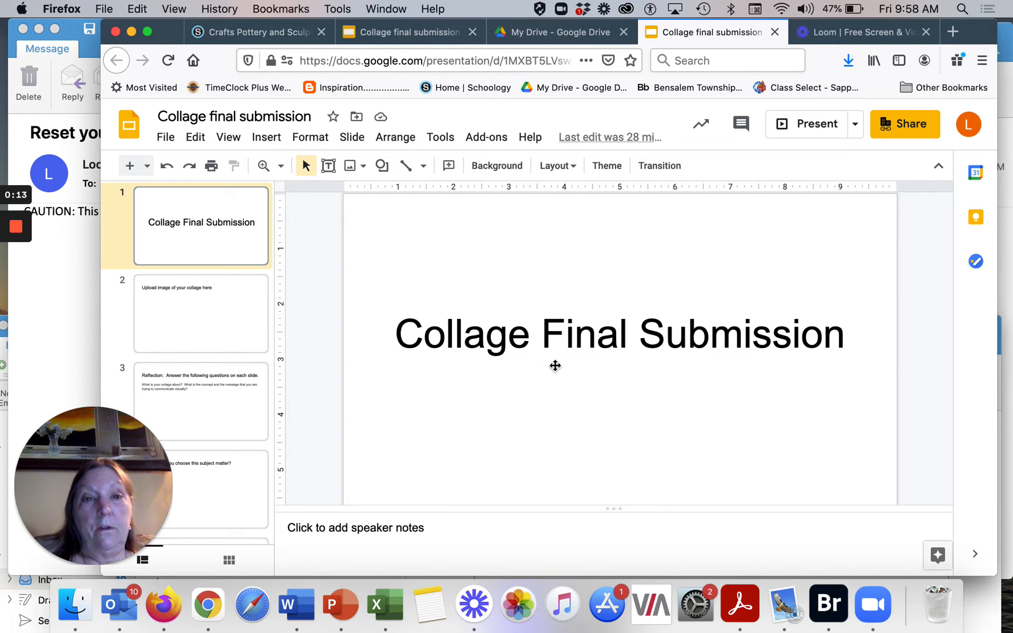
mouse_move(576, 373)
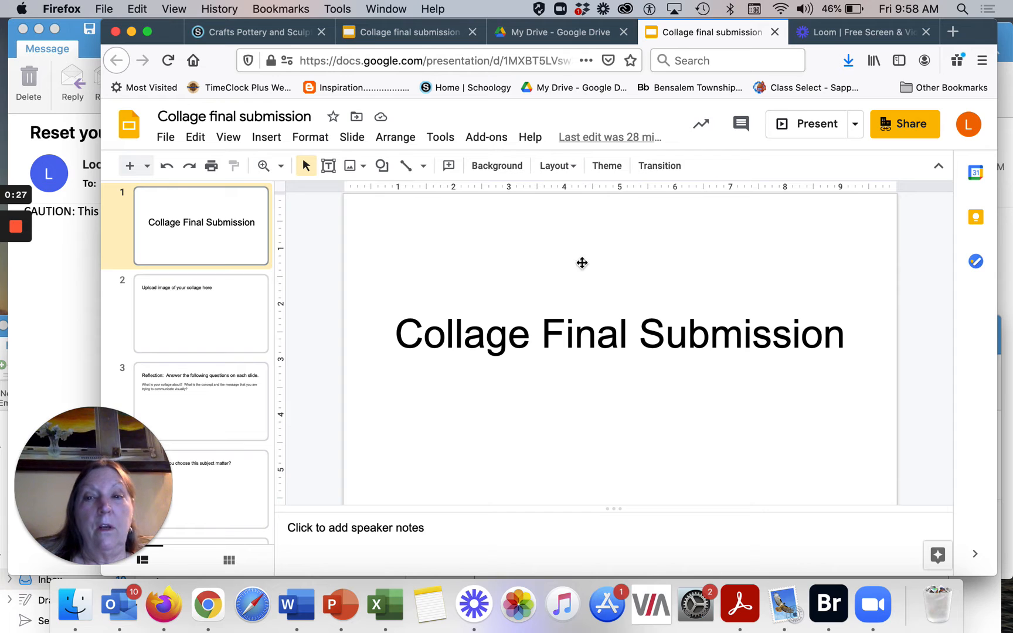
mouse_move(443, 418)
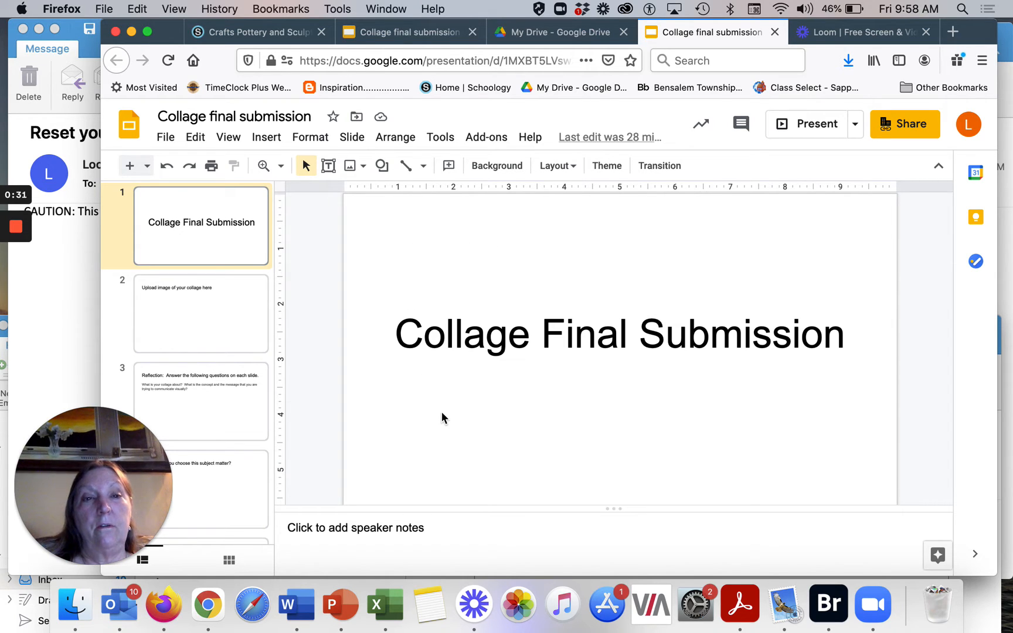
mouse_move(455, 404)
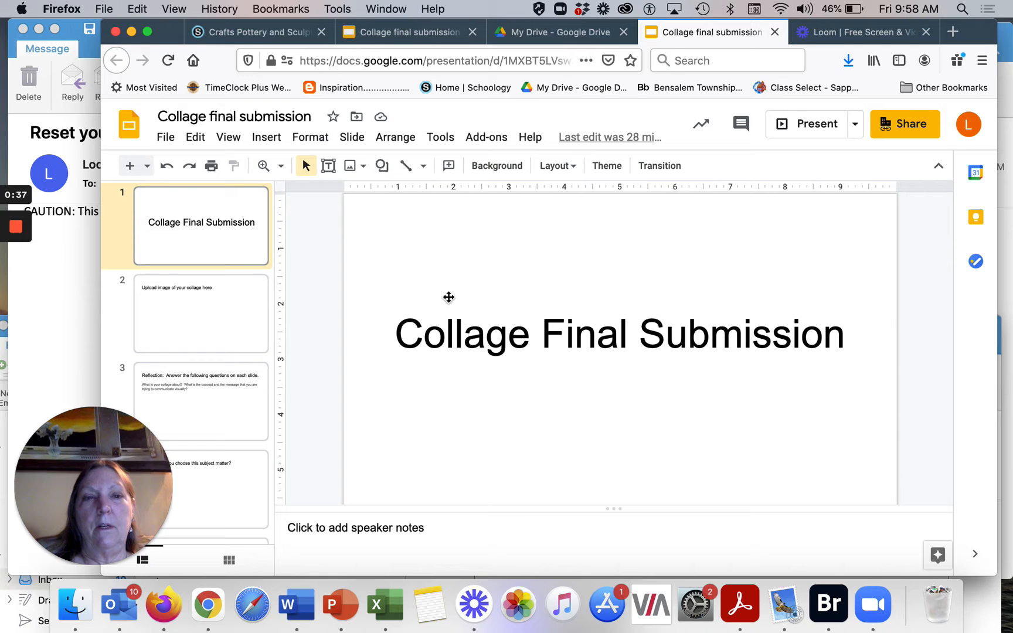
- Switch to the Schoology course materials page for Crafts Pottery and Sculpture1
left_click(255, 31)
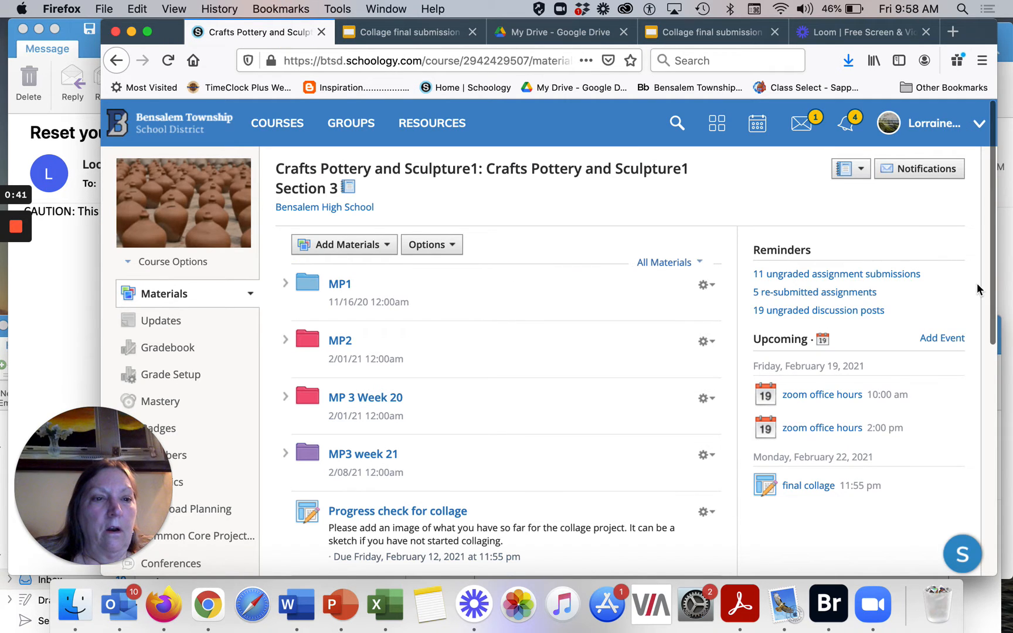
- Scroll the Materials list and open the final collage assignment
scroll("down", 3)
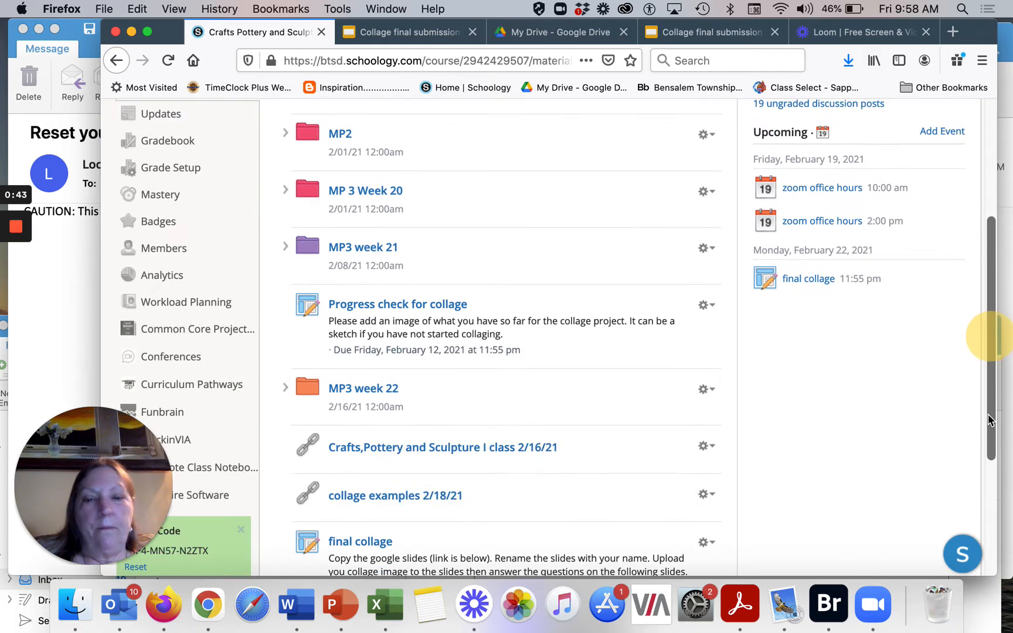
scroll("down", 3)
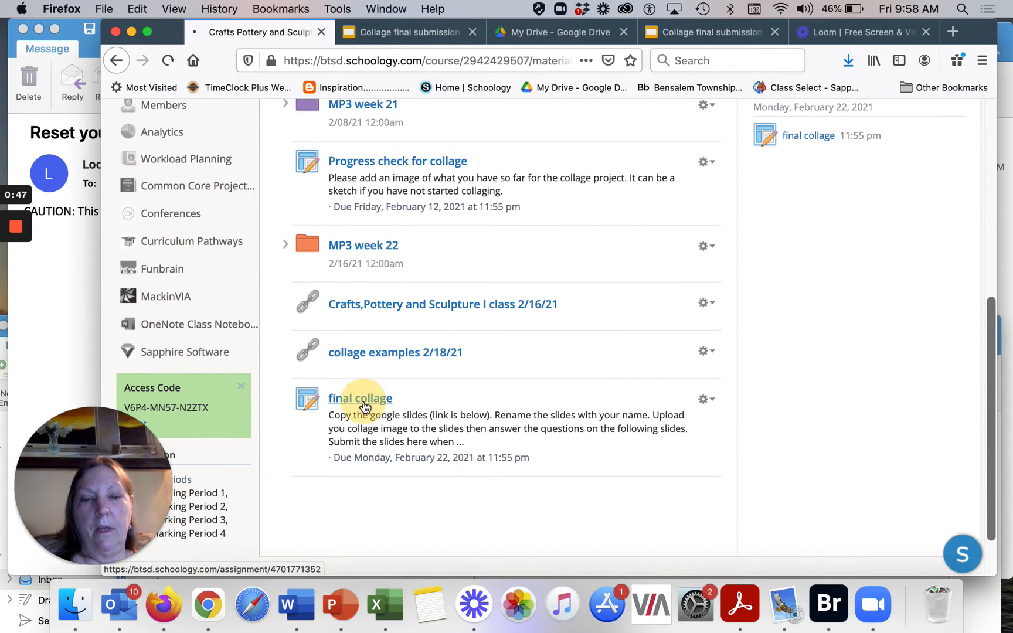
left_click(360, 398)
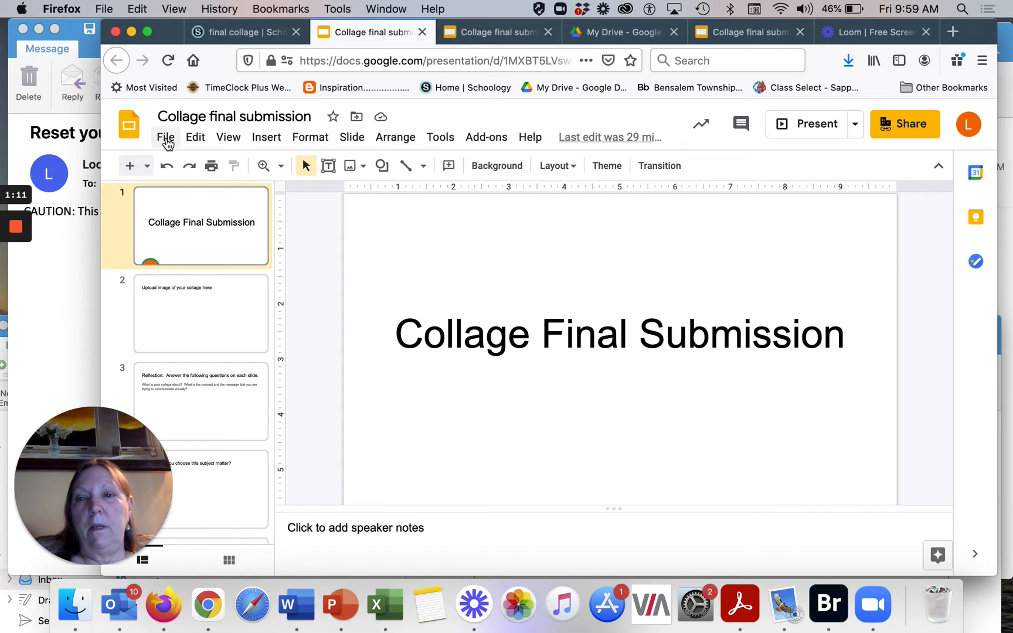
- Choose File > Make a copy > Entire presentation for the Collage final submission deck
left_click(165, 137)
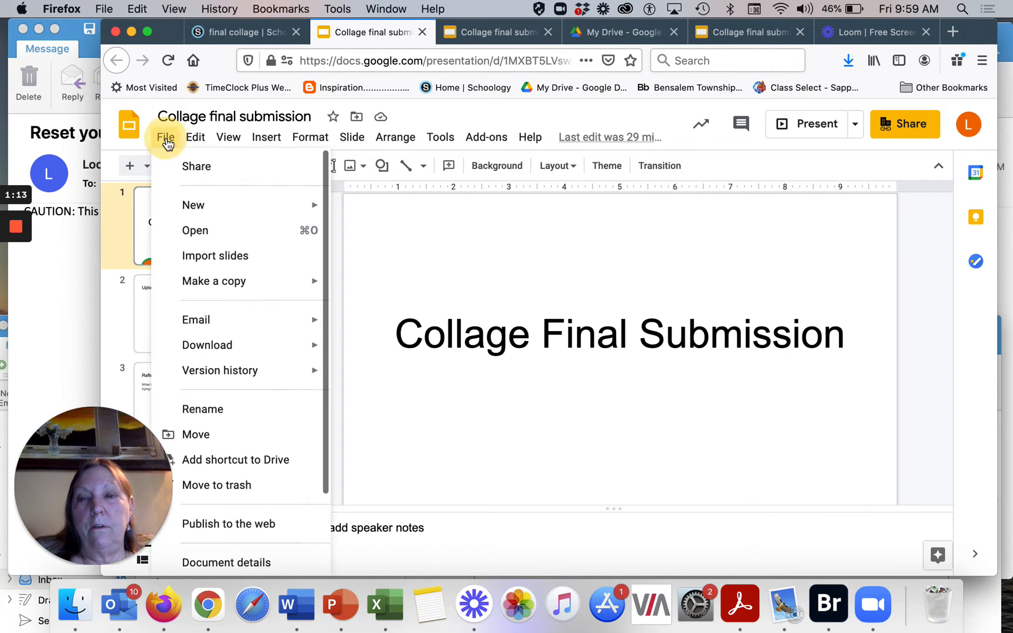
mouse_move(215, 280)
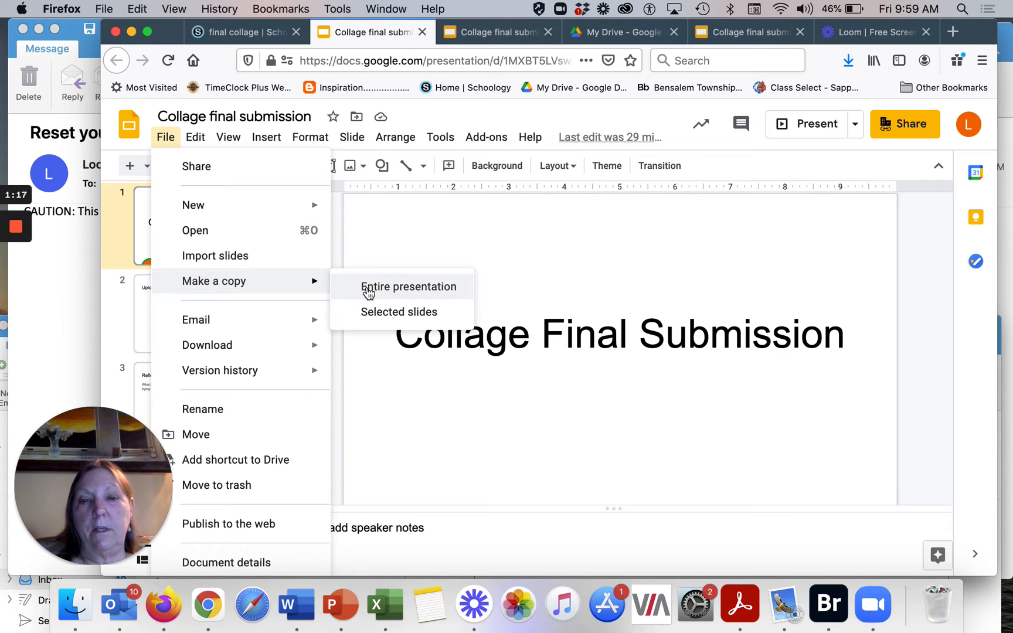
left_click(408, 286)
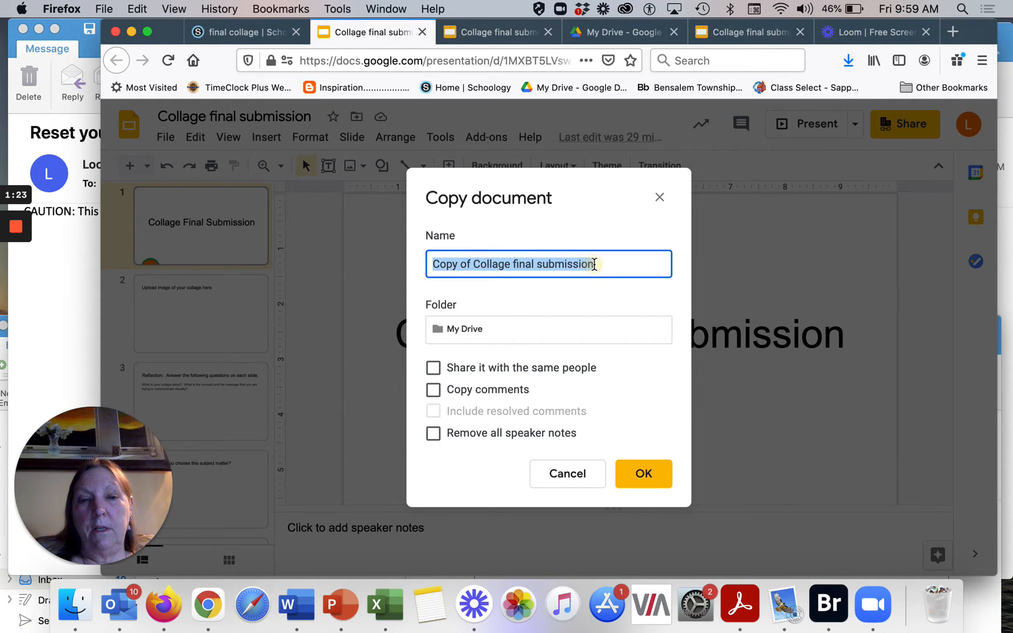
- Replace the copy's name with 'your nam', then dismiss the copy dialog
left_click(593, 264)
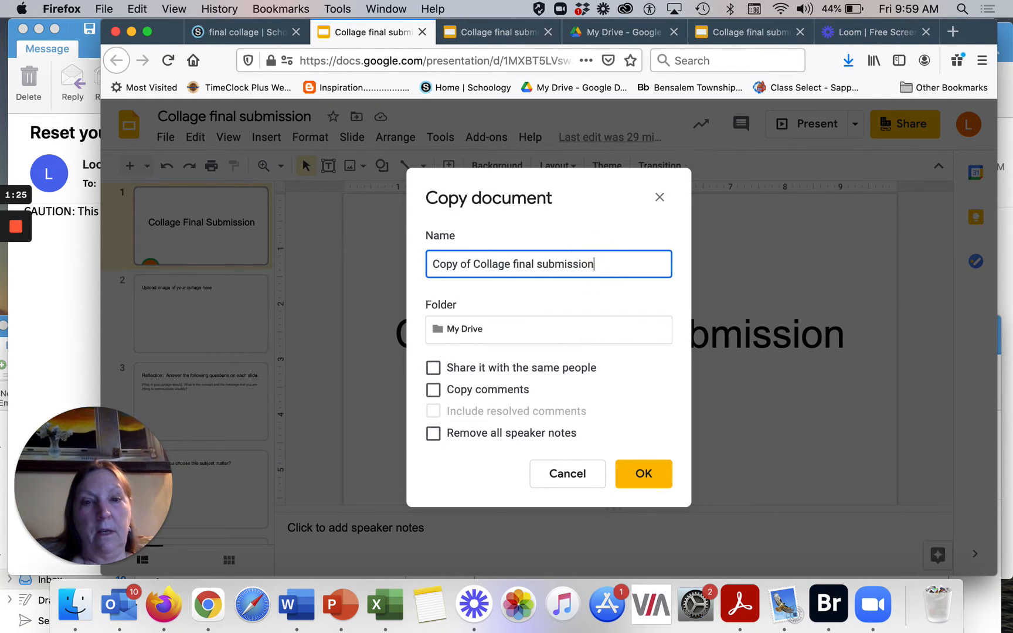
key("Backspace")
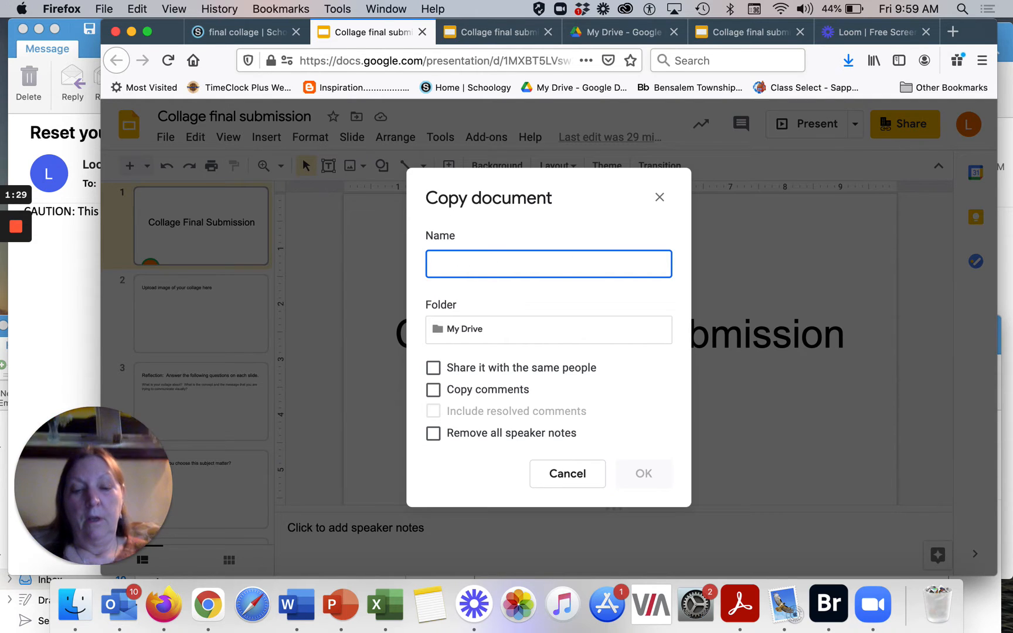
type("your name")
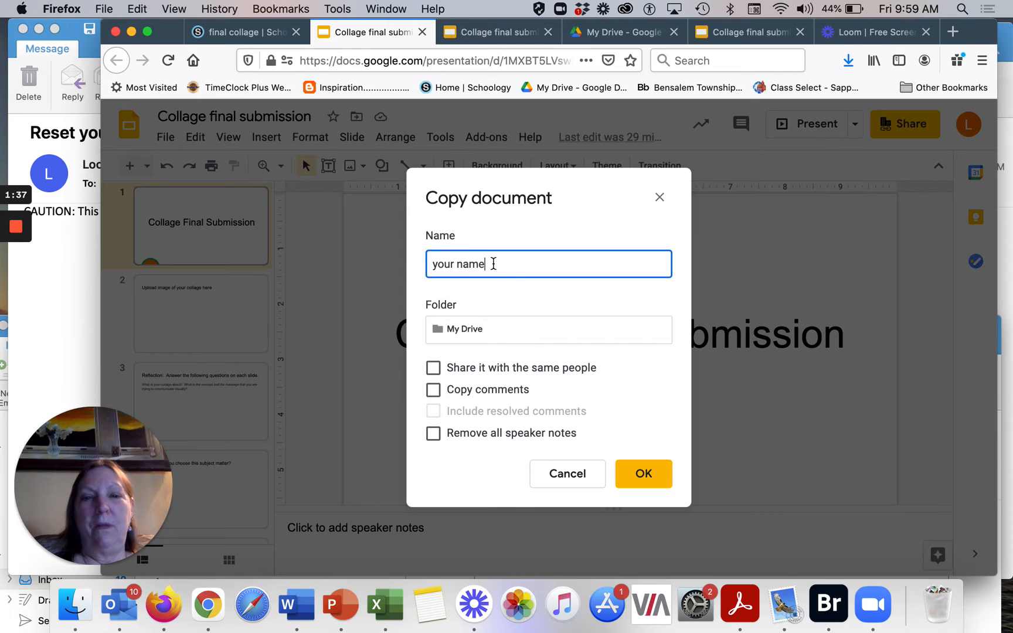
mouse_move(550, 292)
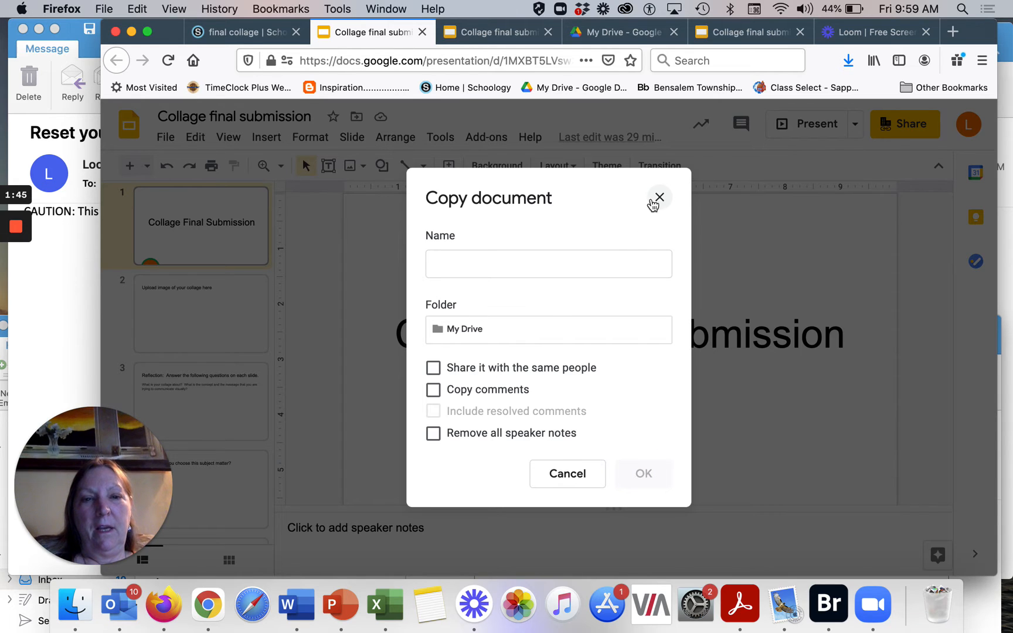
left_click(659, 197)
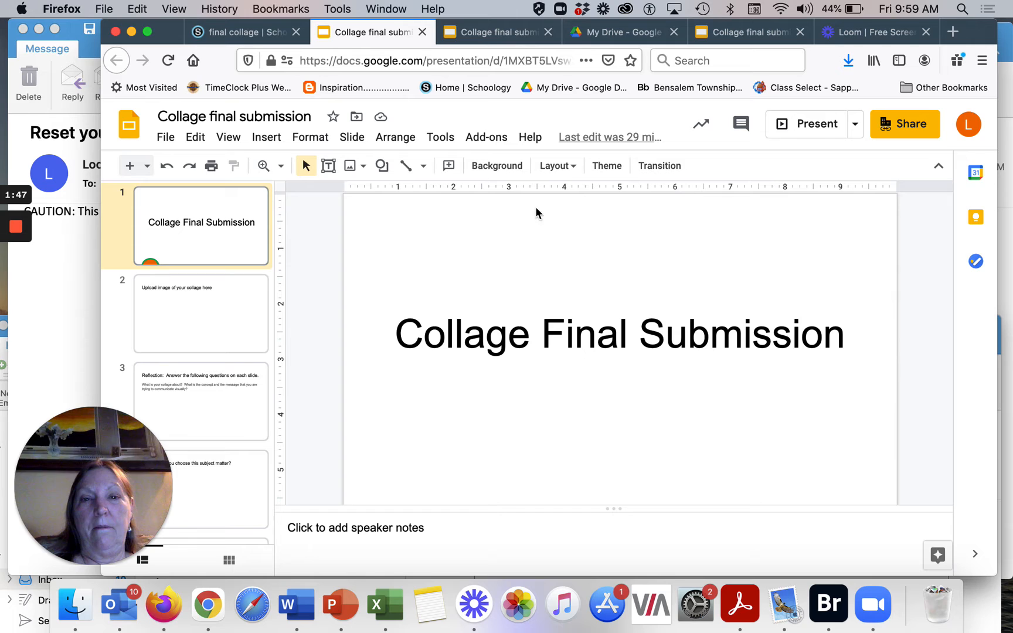
- View the collage image upload slide and the first reflection question slide
left_click(201, 313)
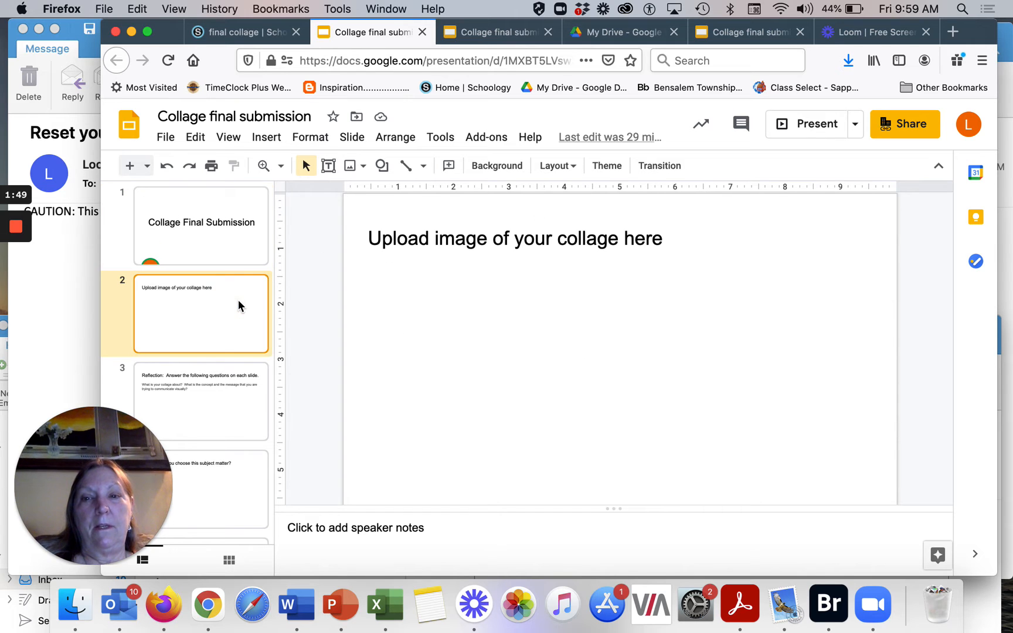
mouse_move(588, 416)
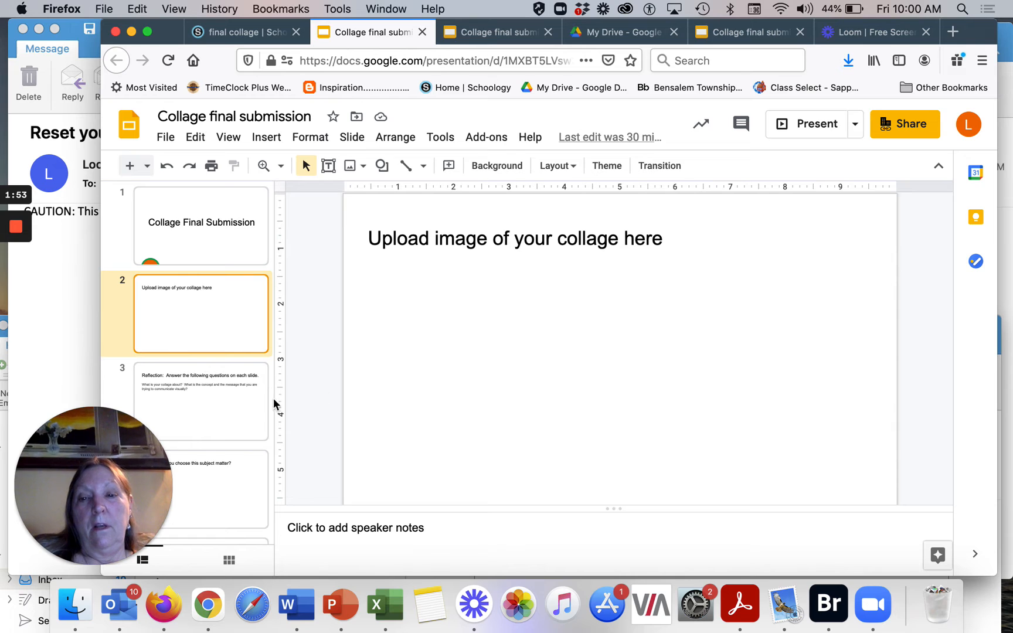
left_click(201, 401)
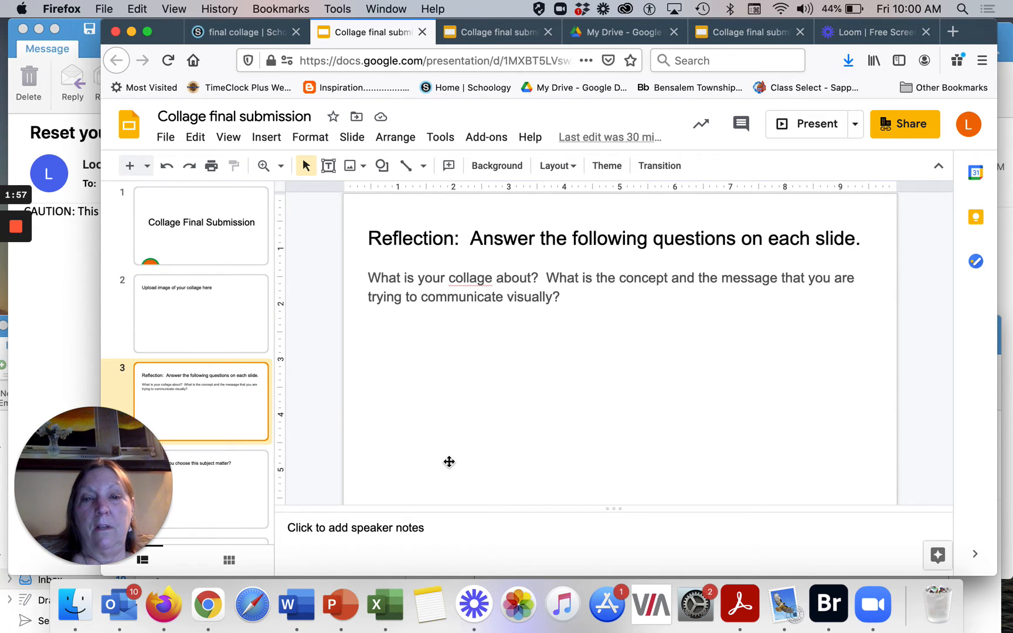
mouse_move(479, 425)
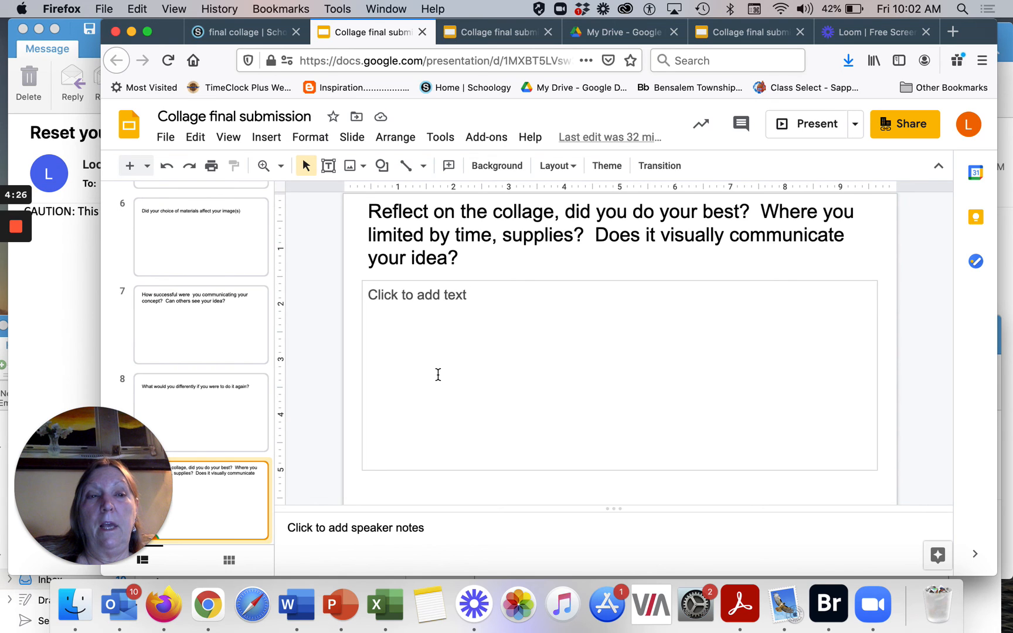
mouse_move(362, 333)
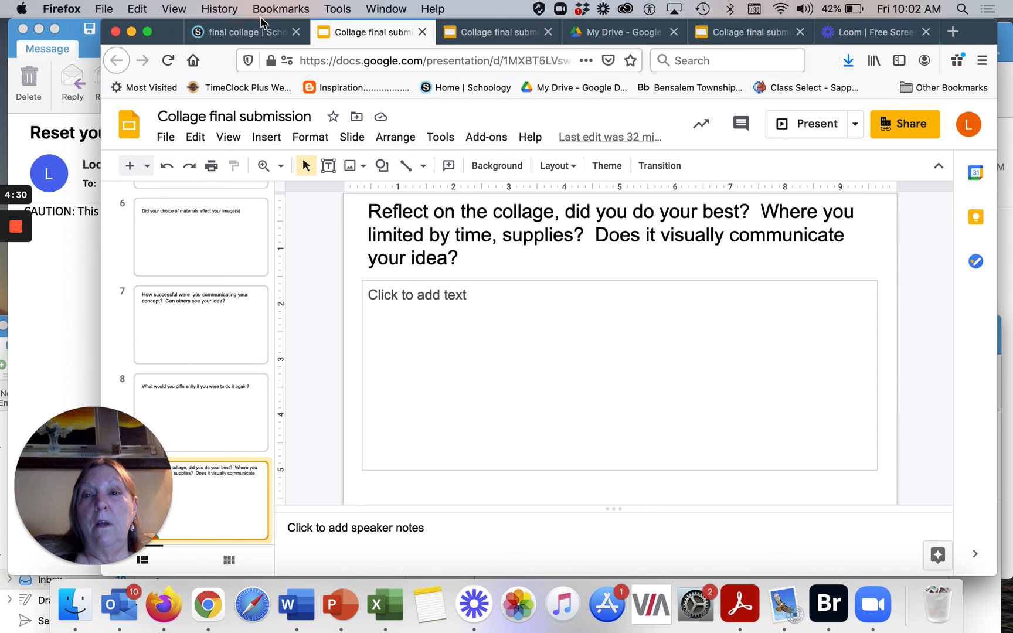
- Go to the final collage tab and follow the course breadcrumb to Materials
left_click(245, 32)
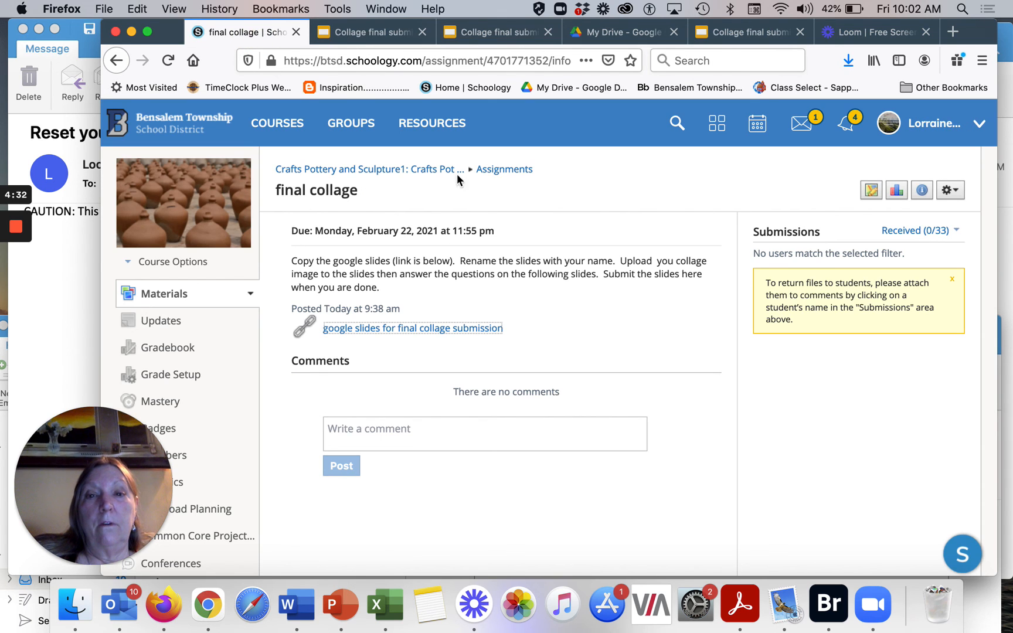
left_click(368, 168)
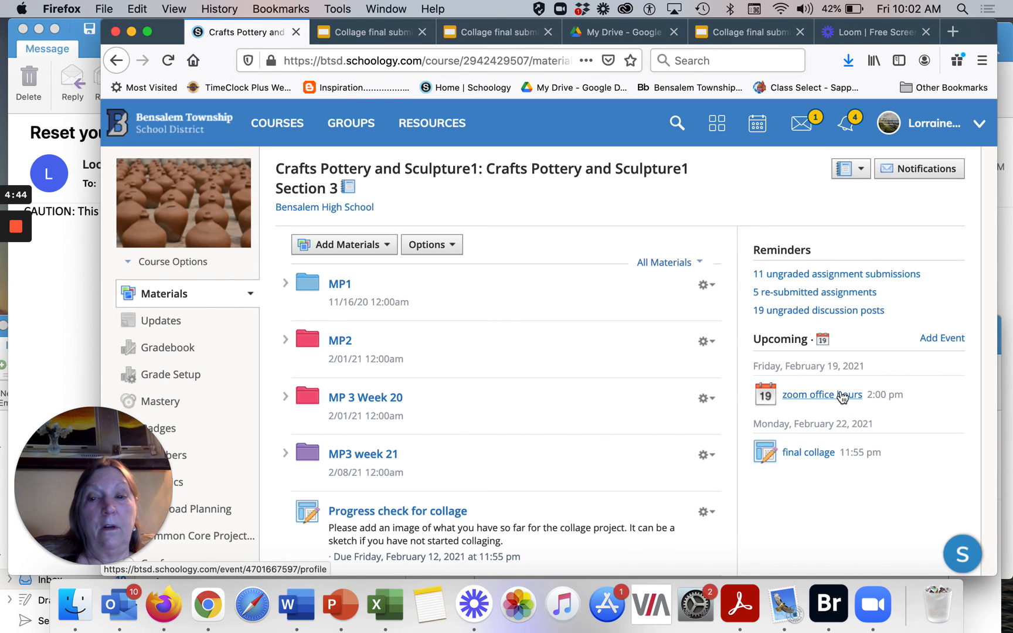
mouse_move(793, 346)
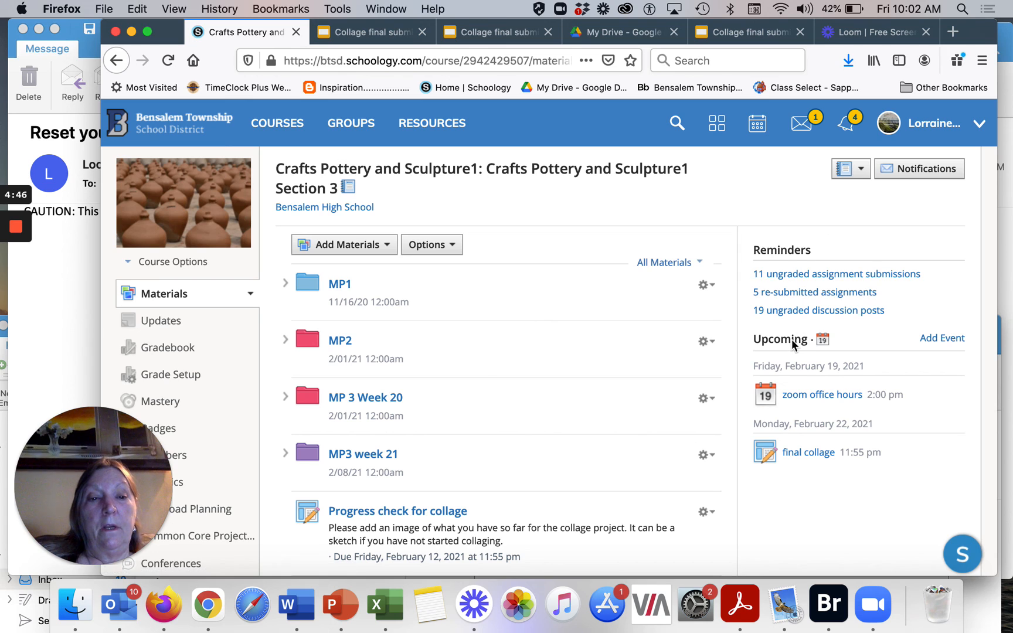
mouse_move(401, 262)
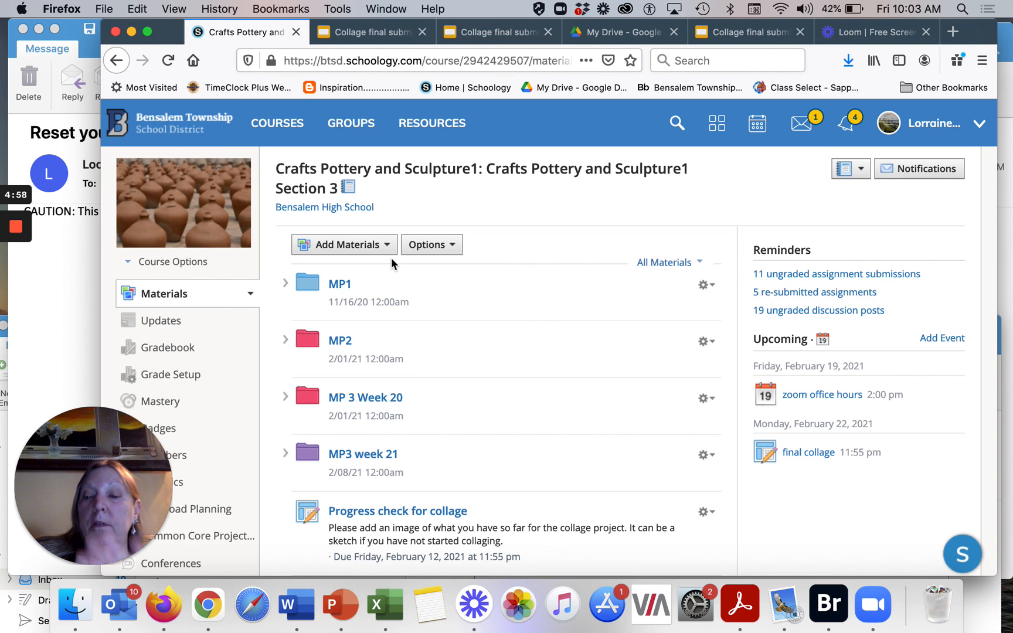
mouse_move(82, 133)
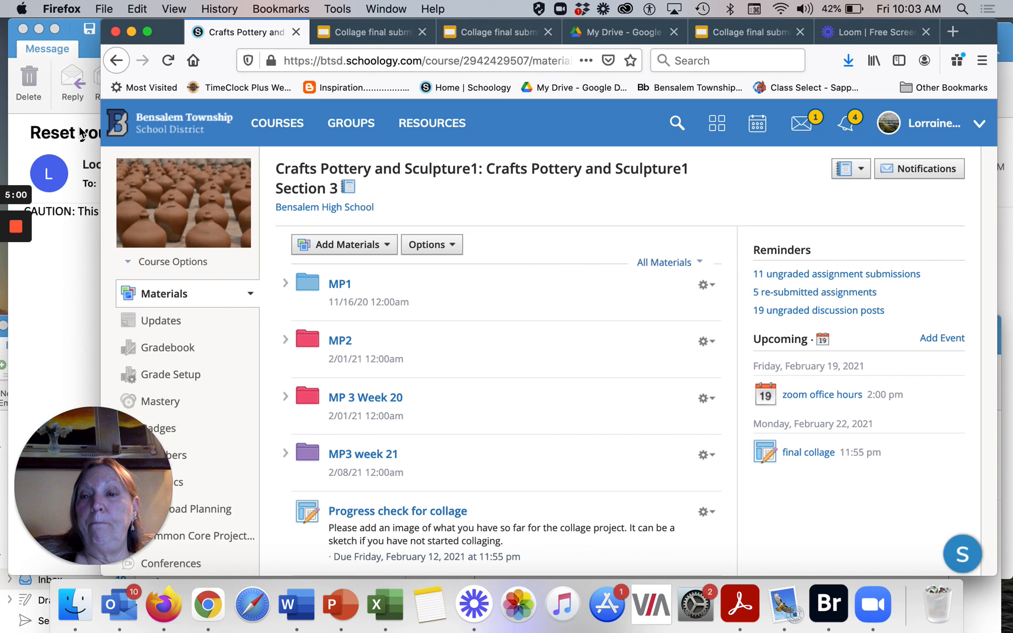